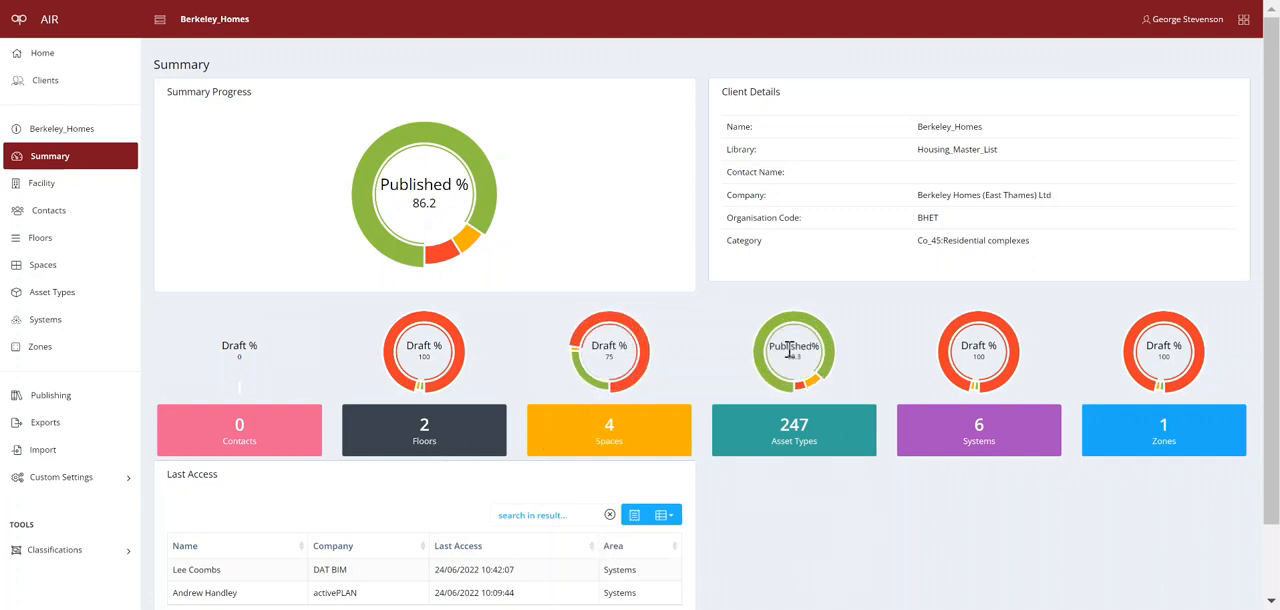
# Step: Bring up the Berkeley_Homes asset types list from the Summary page's Asset Types tile
pyautogui.click(792, 430)
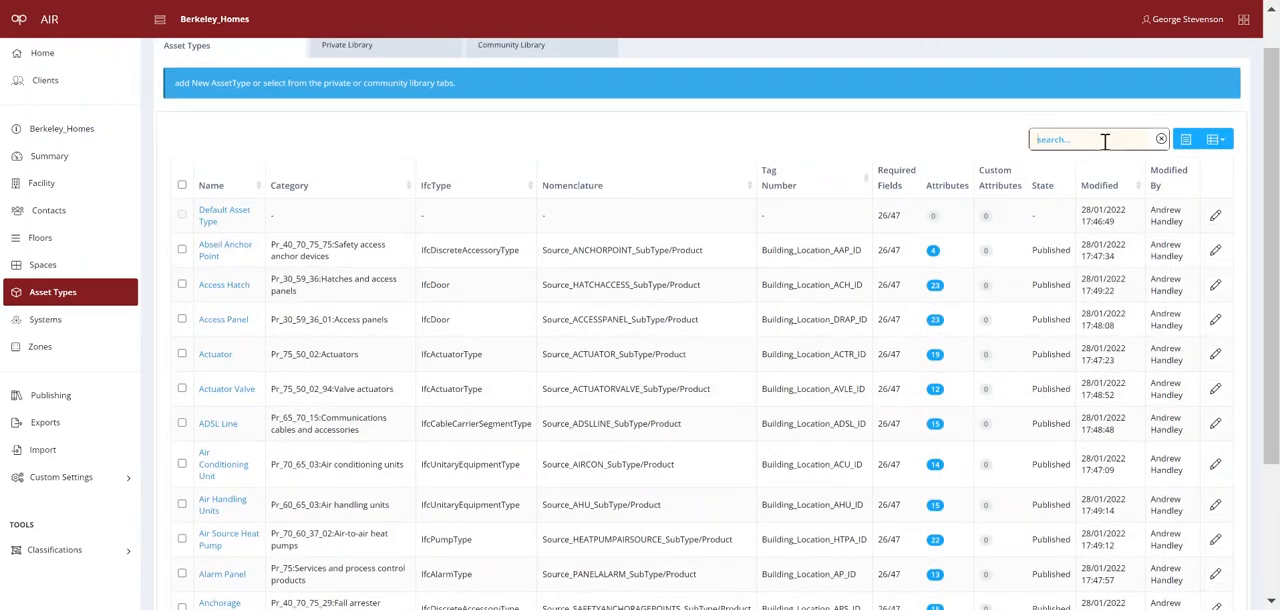
# Step: Search the asset types for 'fire door' and go into the Fire Door details
pyautogui.write('fire door')
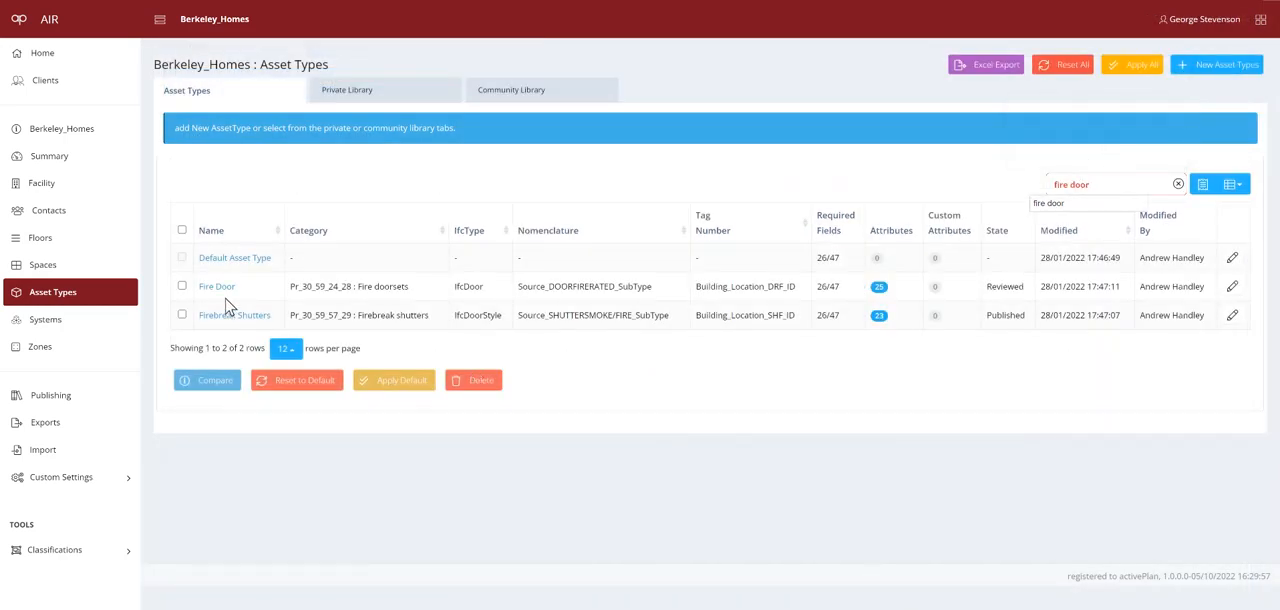
pyautogui.click(216, 286)
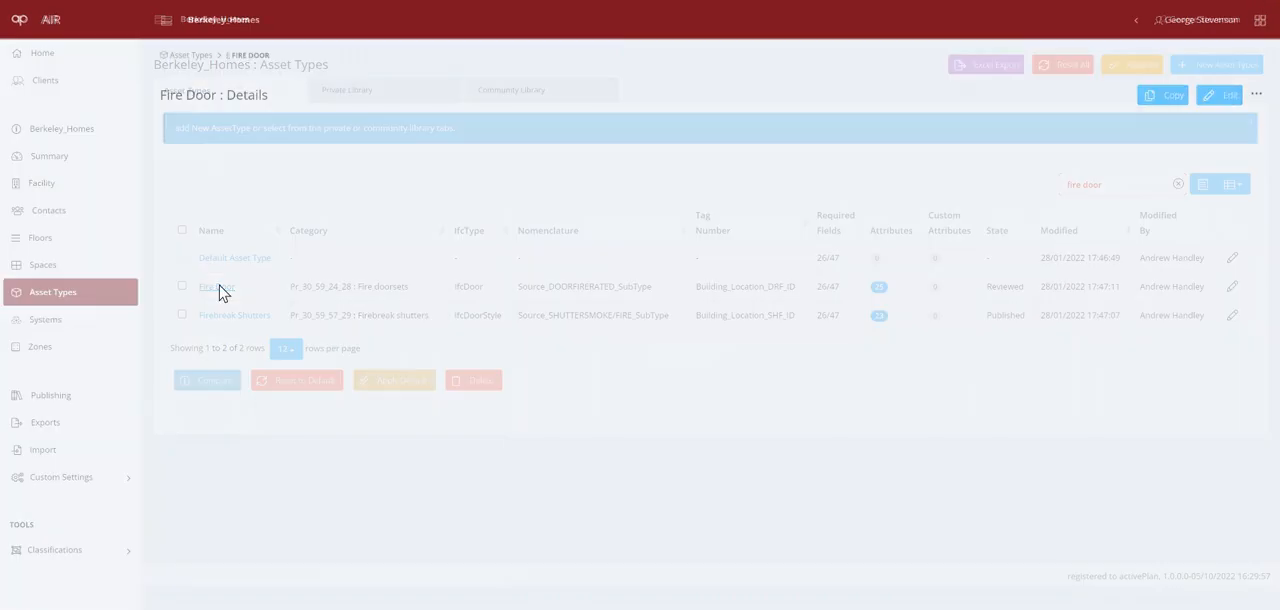
pyautogui.click(216, 286)
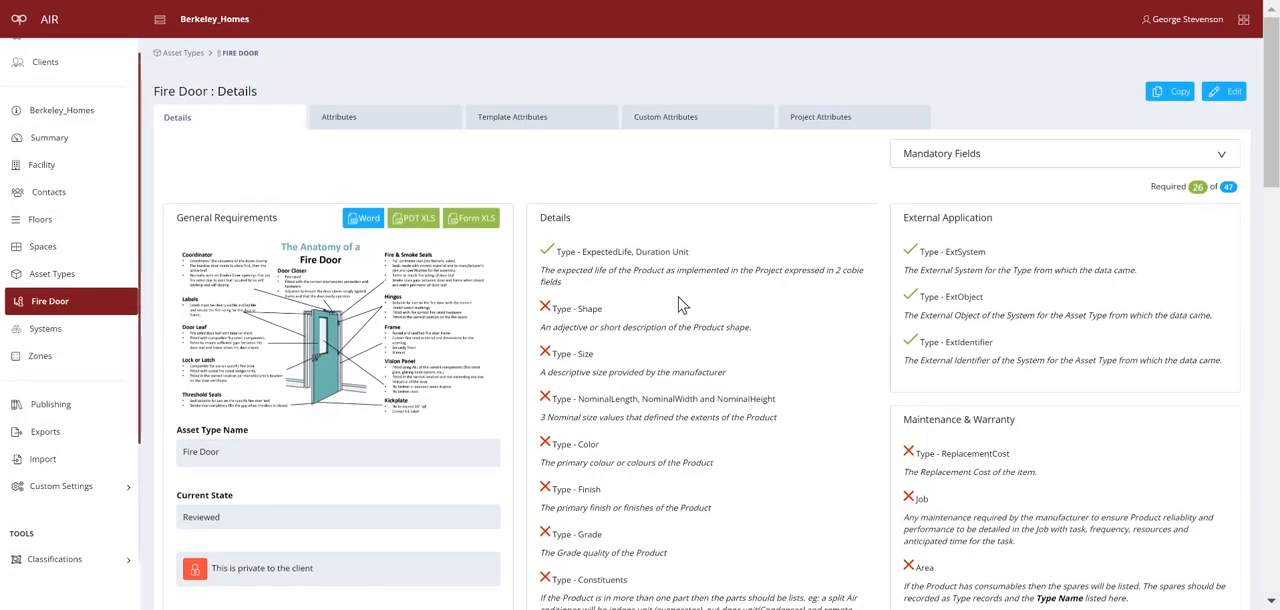
pyautogui.scroll(-3)
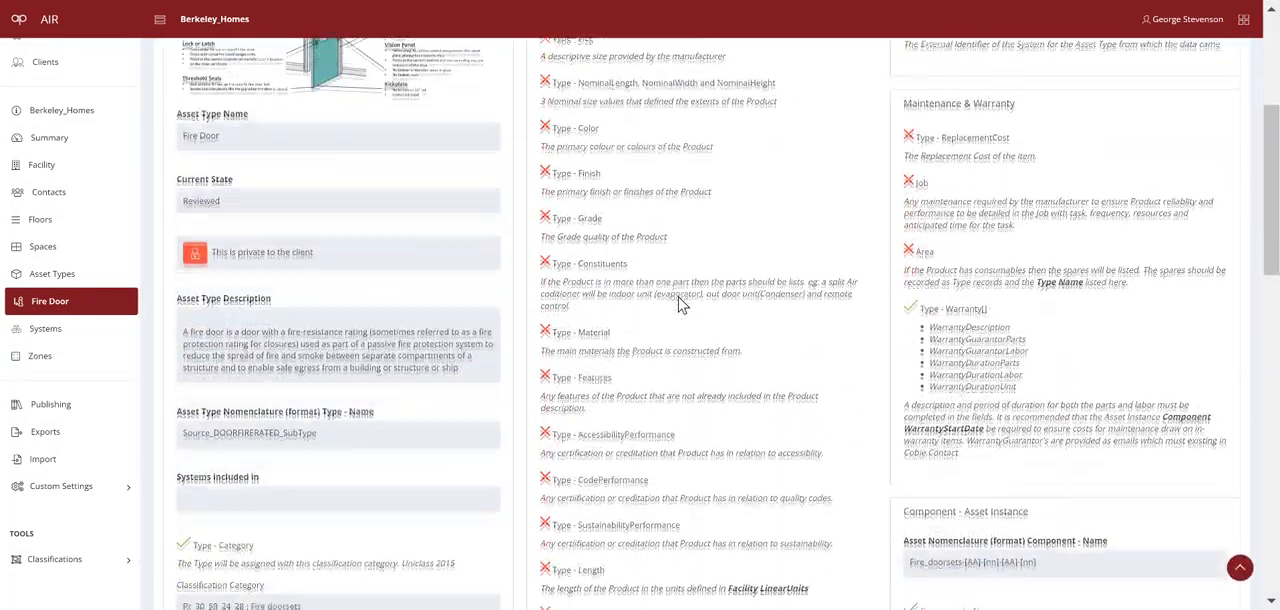
pyautogui.scroll(-3)
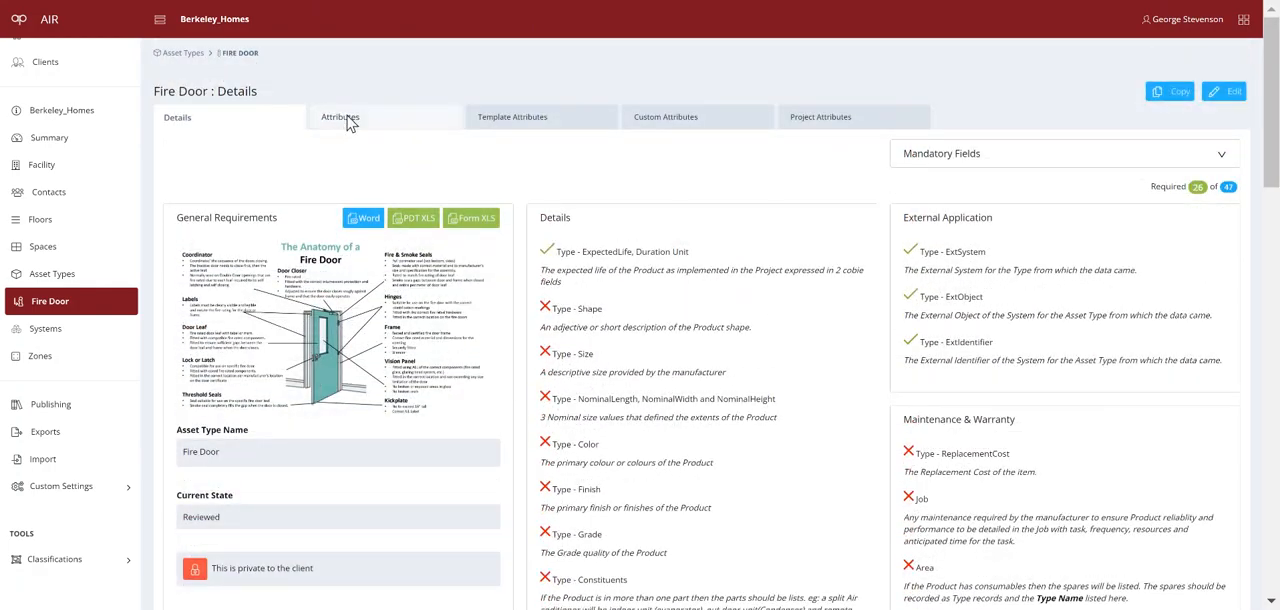
# Step: Show the Fire Door attribute list grouped by property set and look down through it
pyautogui.click(340, 116)
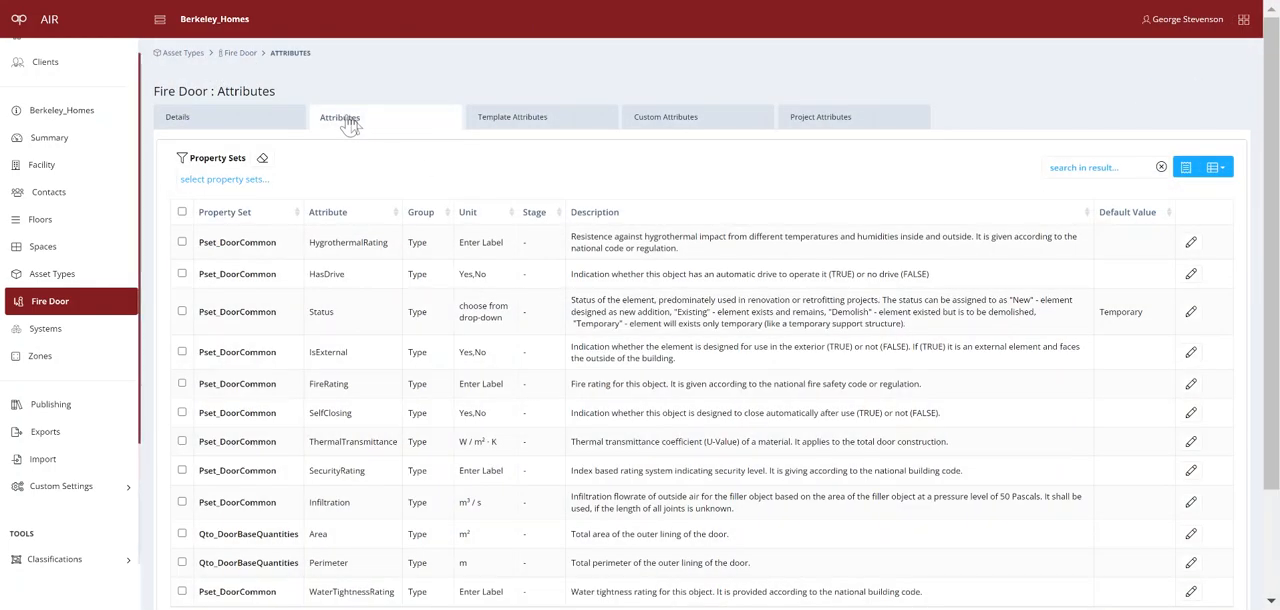
pyautogui.scroll(-3)
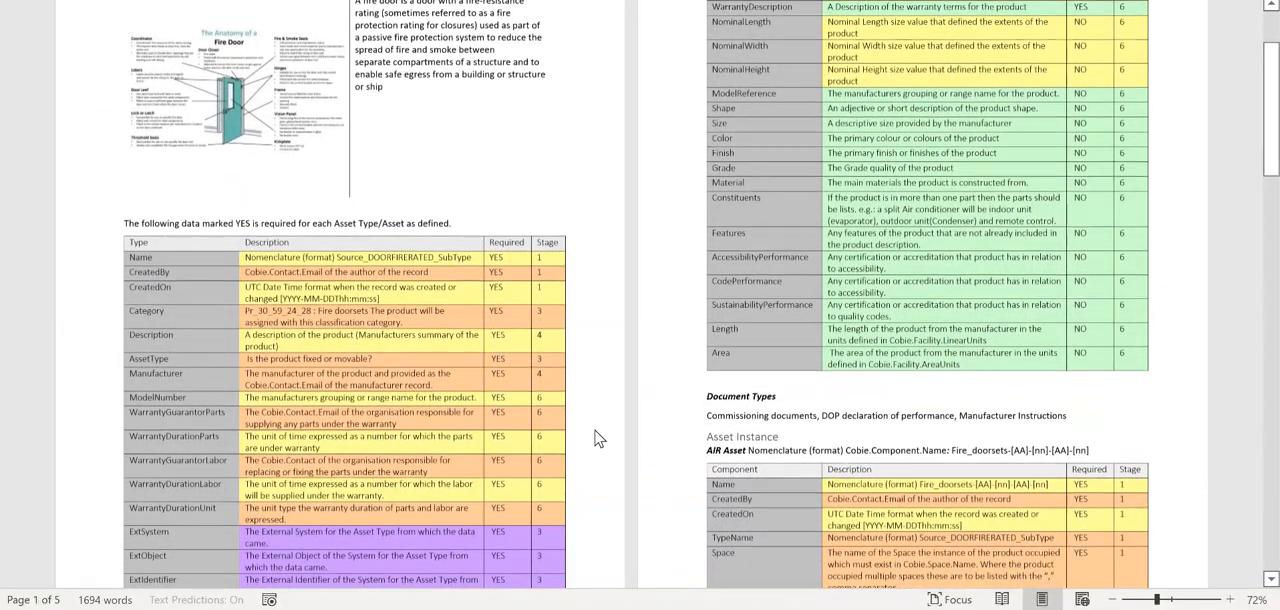
# Step: Page down the exported Word requirements document to its Template Attributes table
pyautogui.scroll(-3)
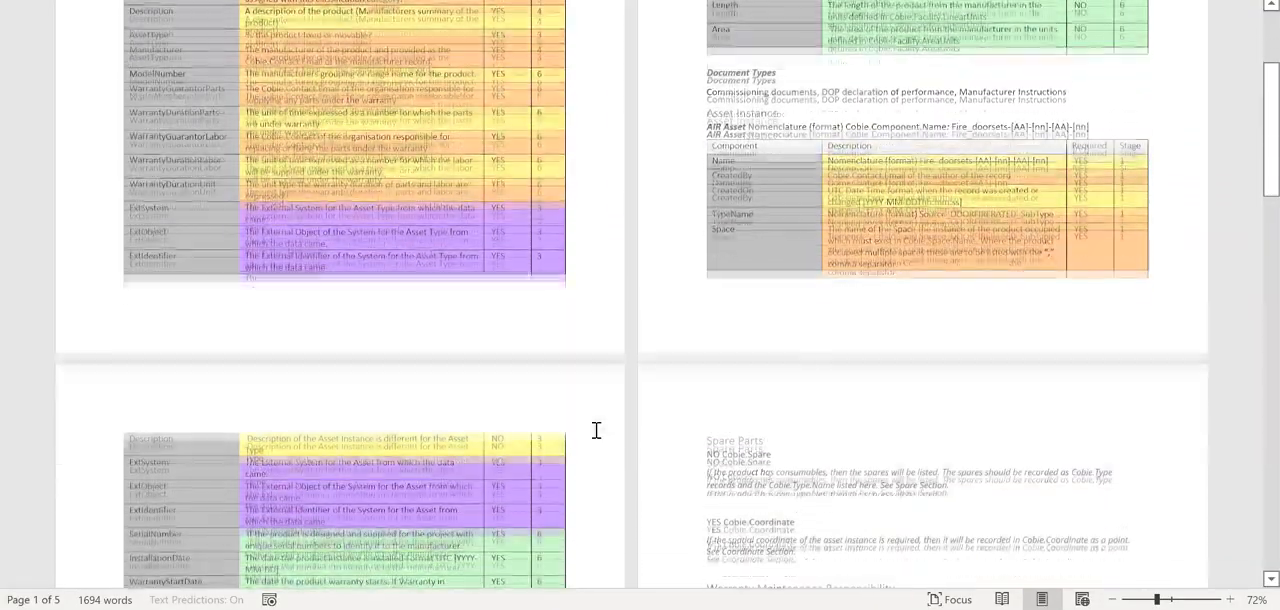
pyautogui.scroll(-3)
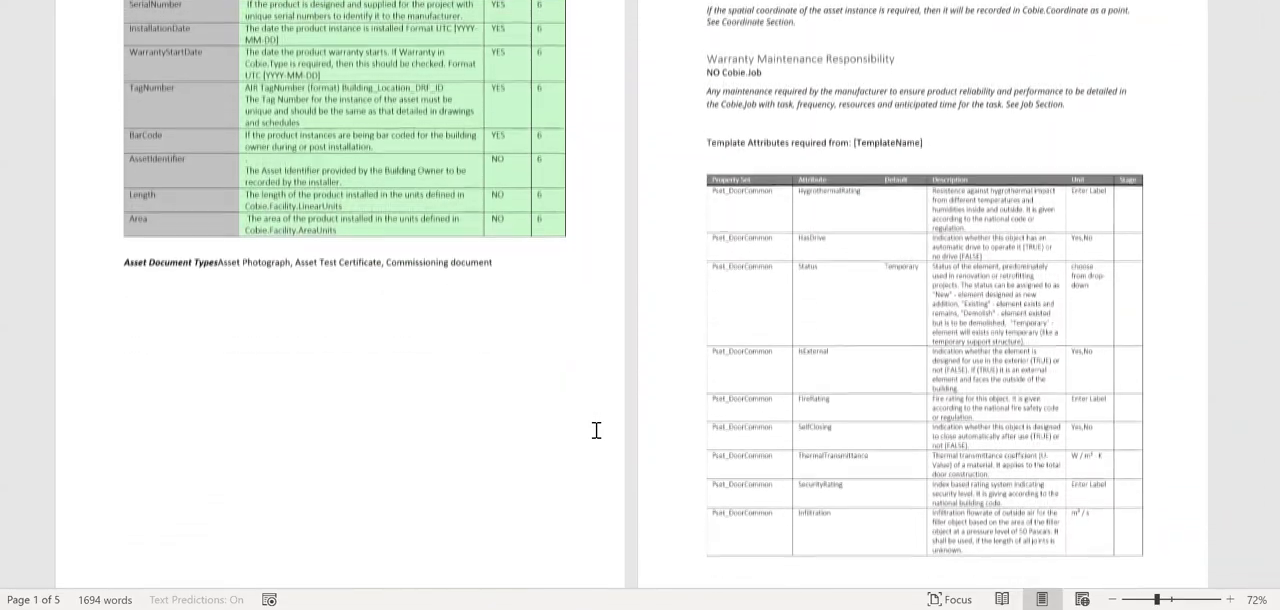
pyautogui.scroll(-3)
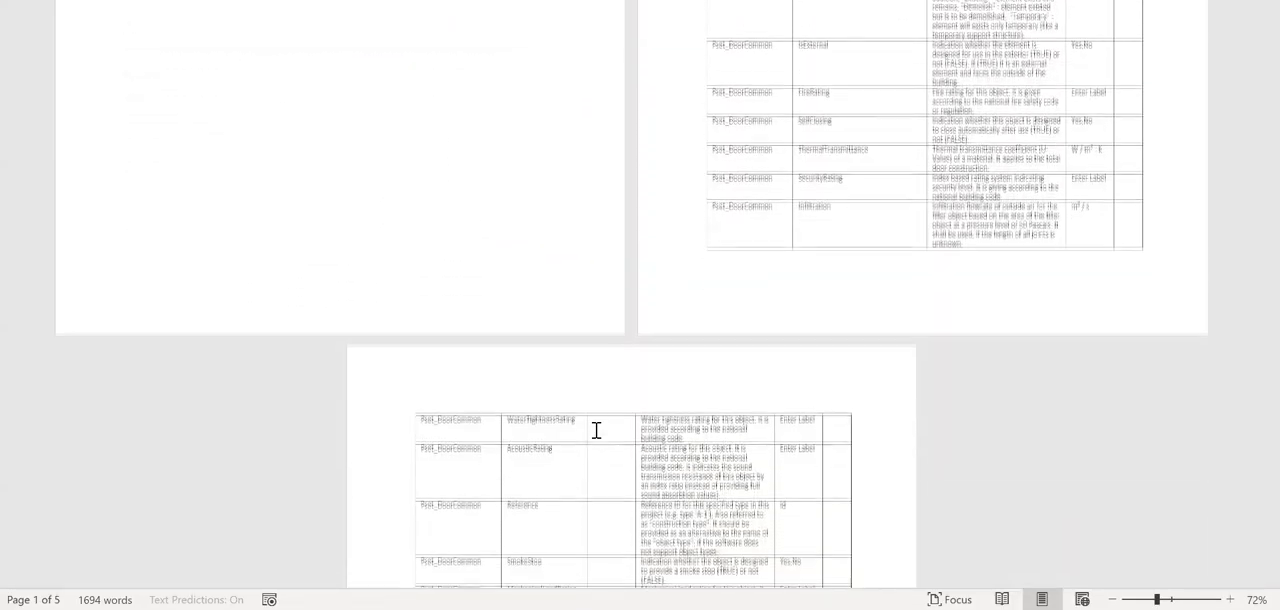
pyautogui.scroll(-3)
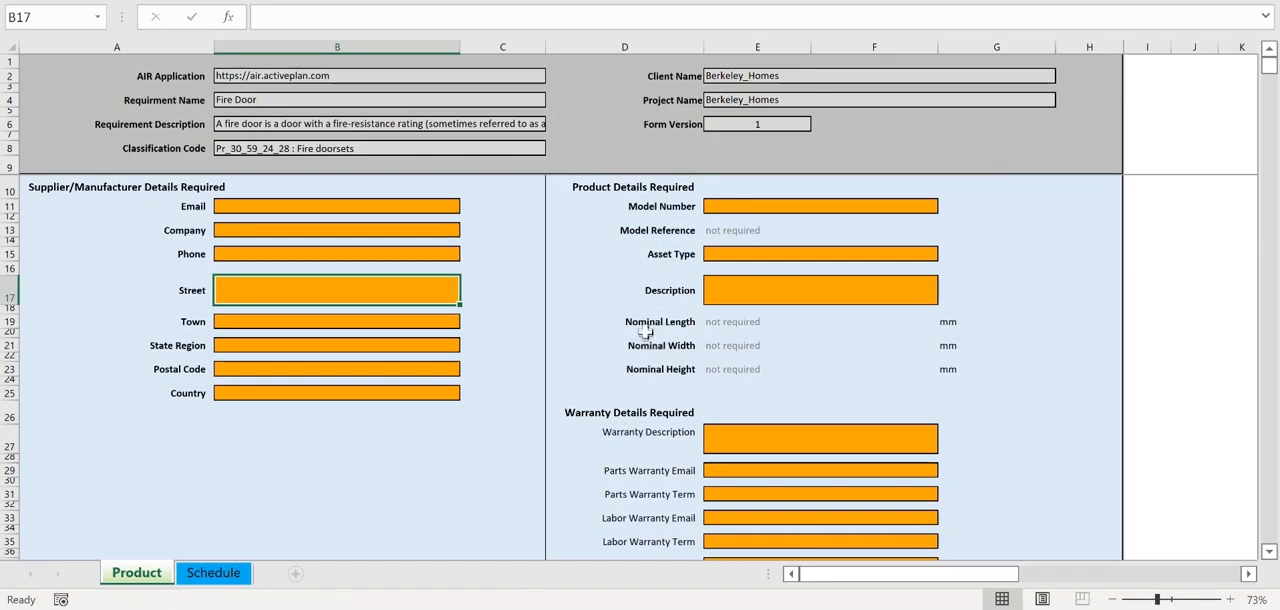
# Step: Review the Product sheet's required fields, then move to the Schedule sheet
pyautogui.scroll(-3)
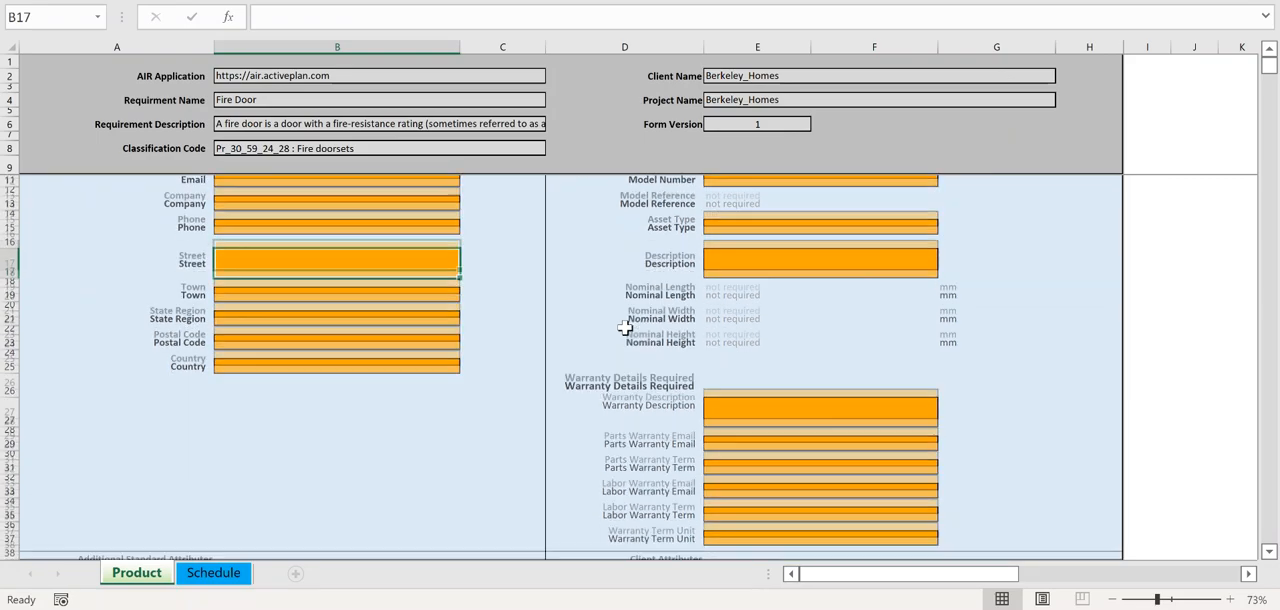
pyautogui.scroll(-3)
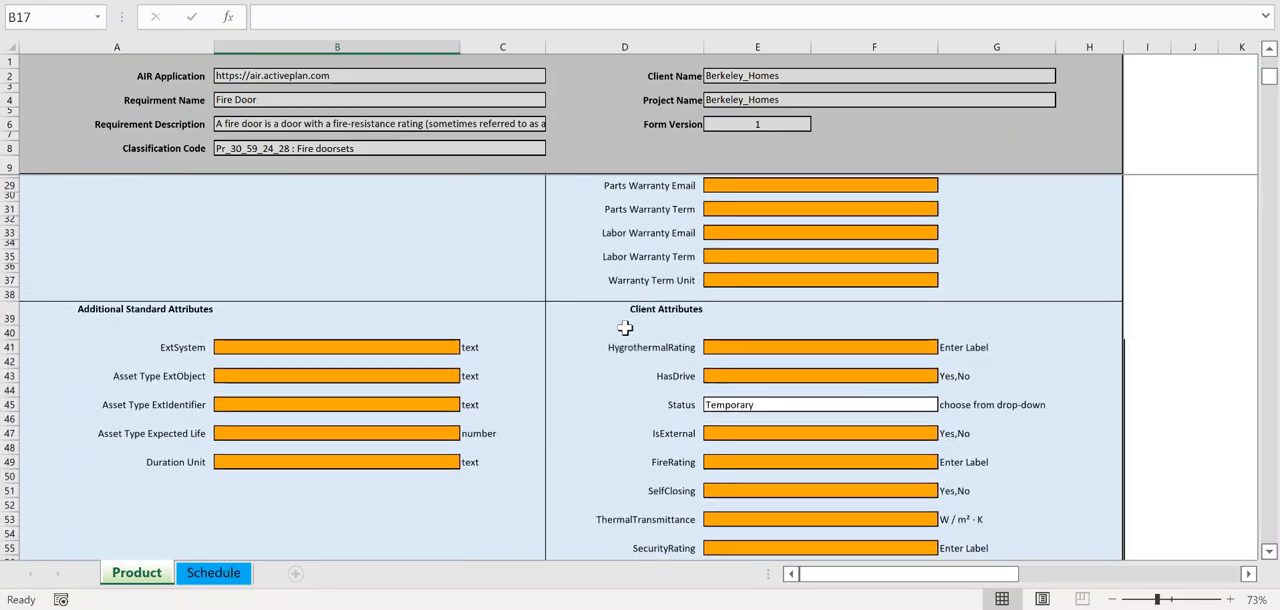
pyautogui.scroll(-3)
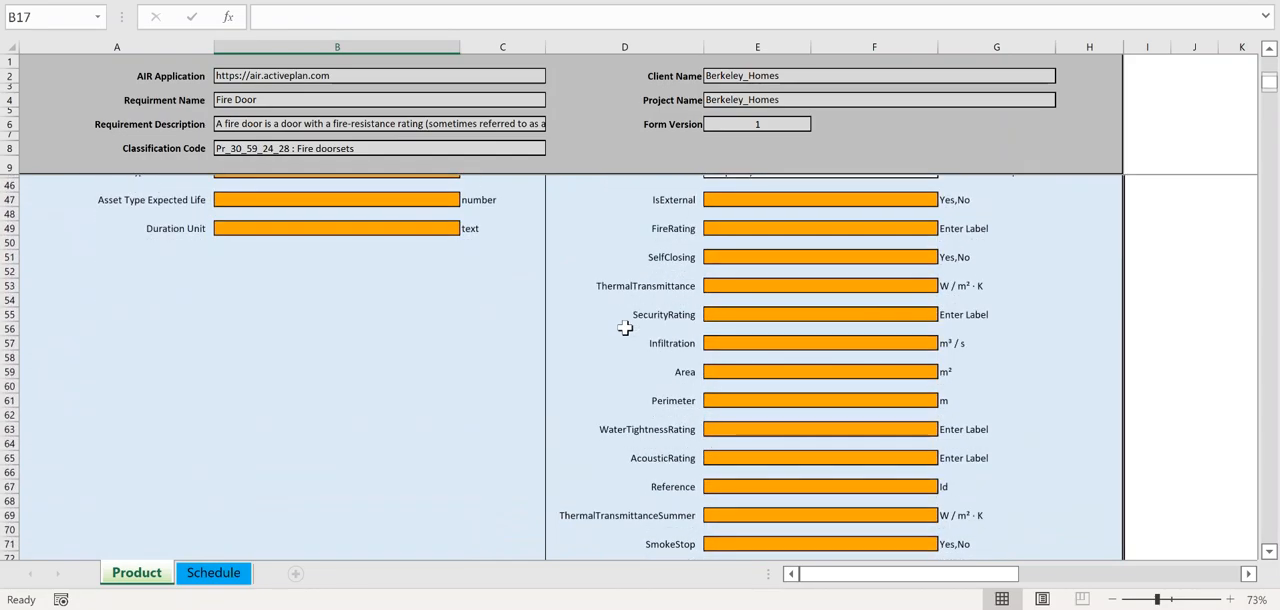
pyautogui.scroll(-3)
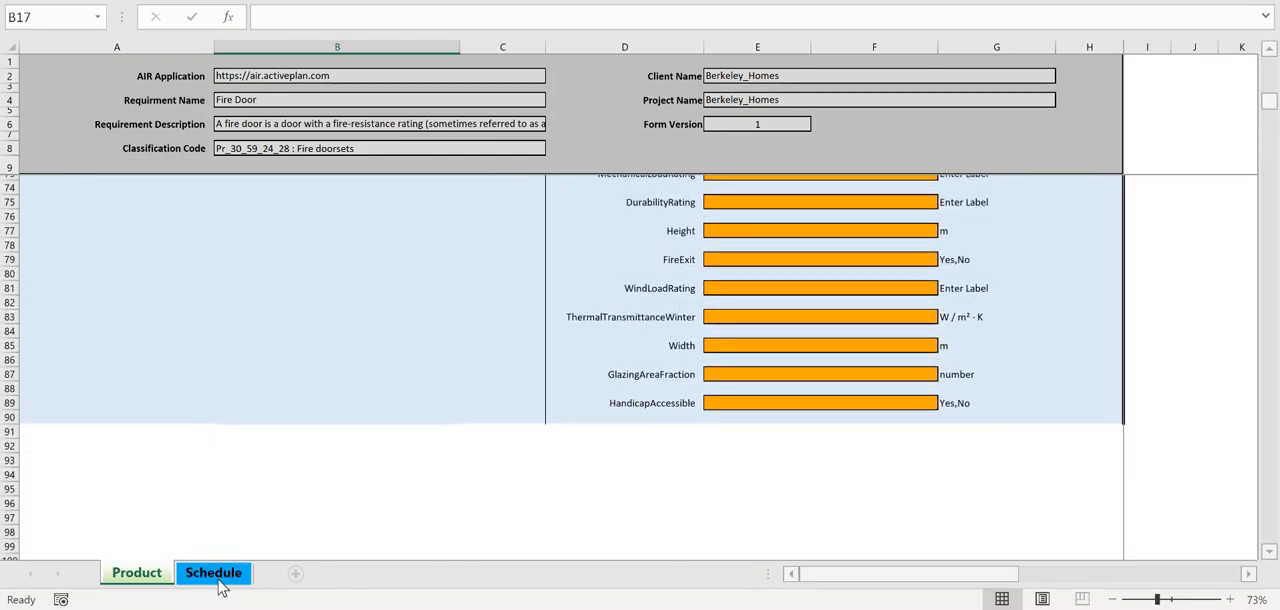
pyautogui.click(212, 572)
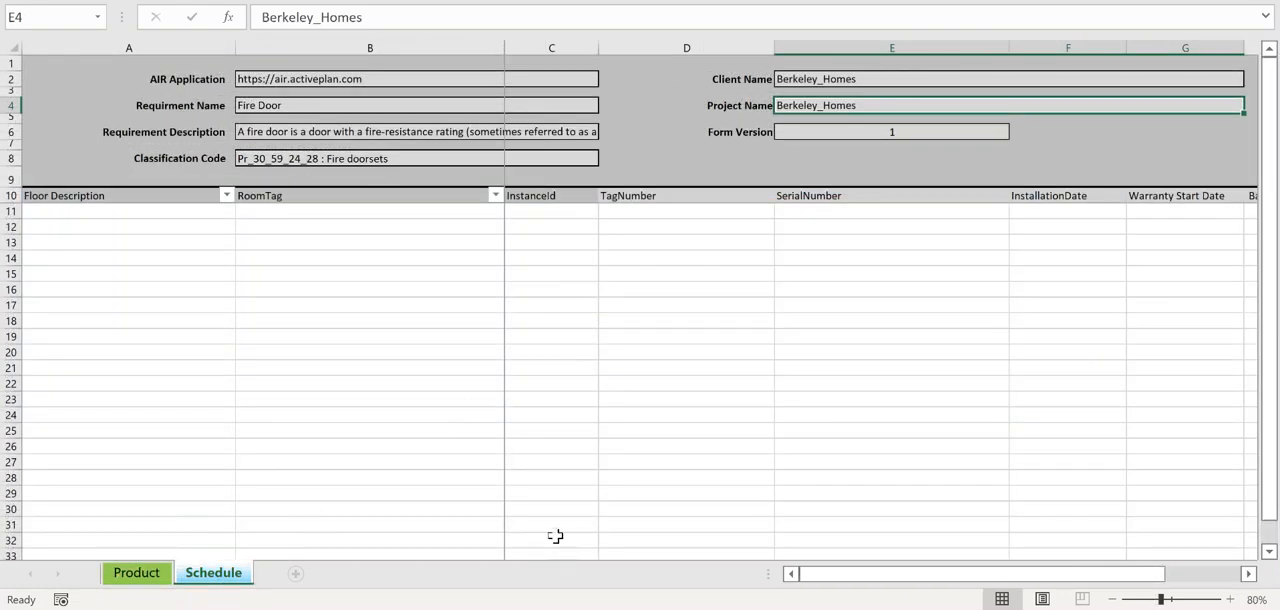